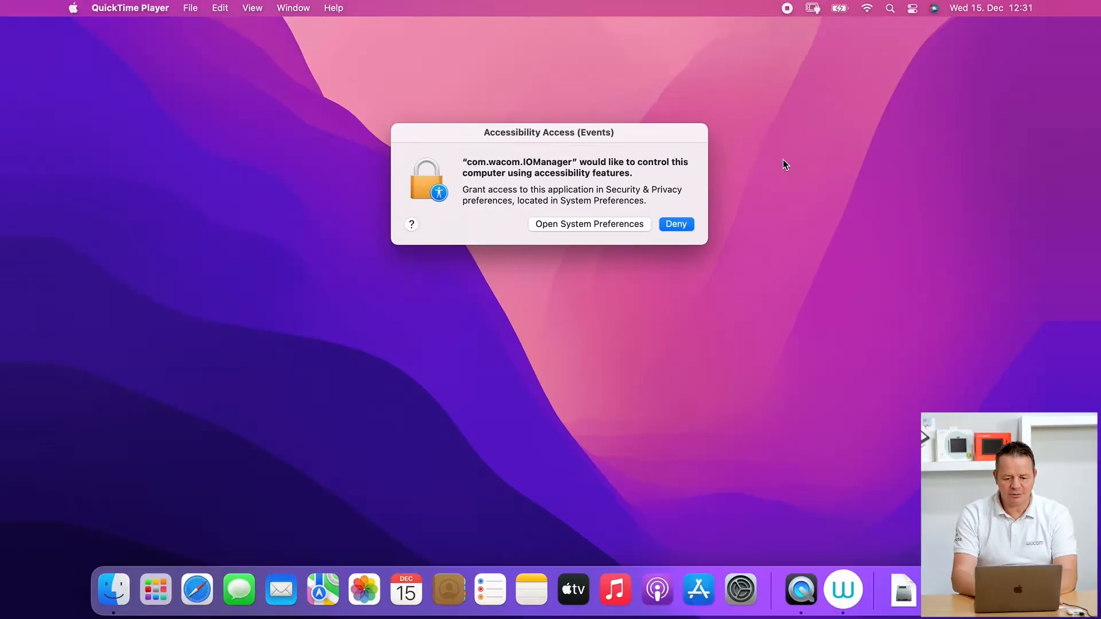
{"action": "mouse_move", "coordinate": [653, 134]}
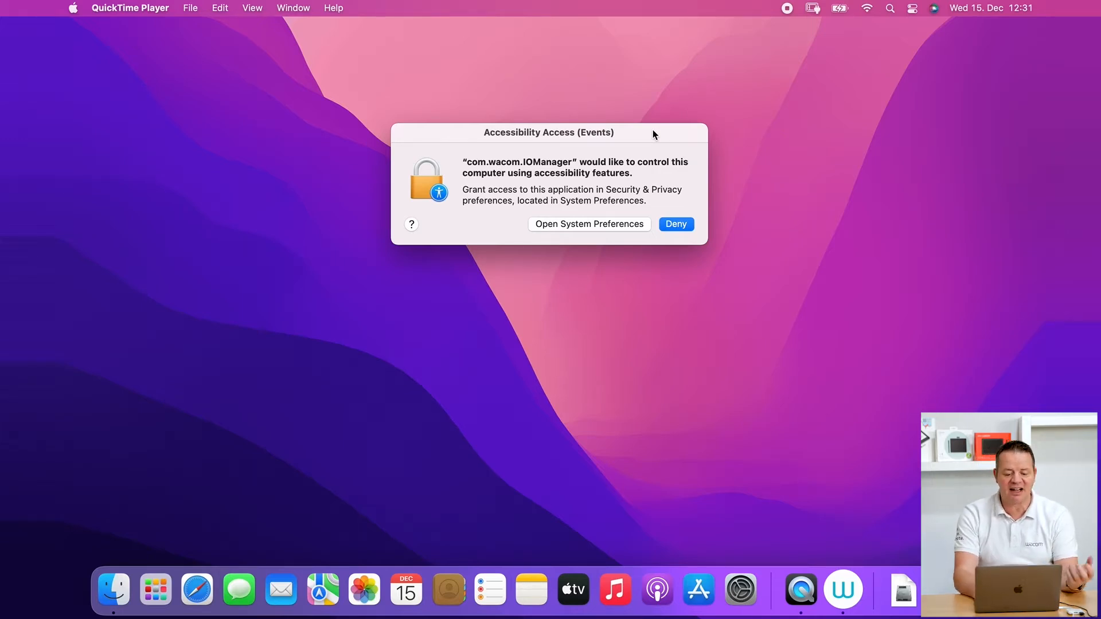
{"action": "mouse_move", "coordinate": [666, 199]}
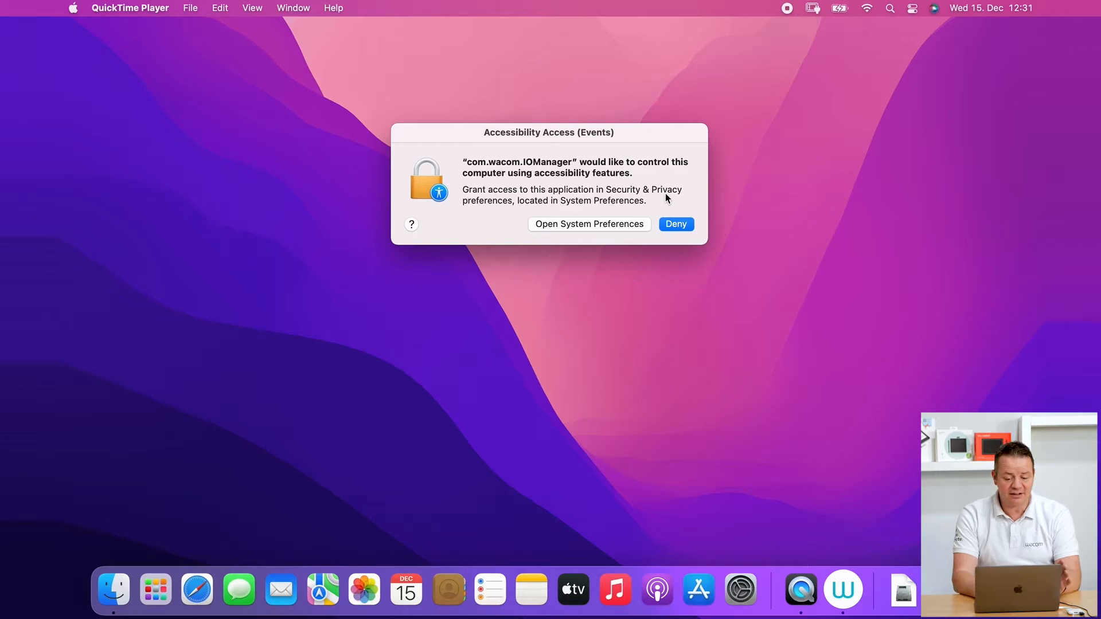
{"action": "mouse_move", "coordinate": [697, 218]}
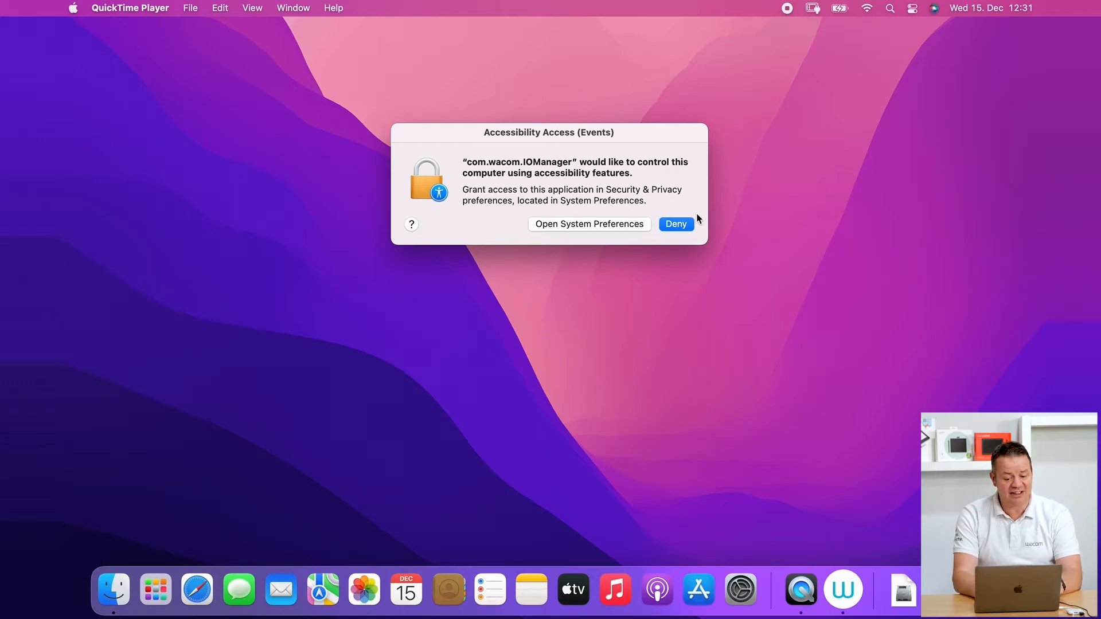
{"action": "mouse_move", "coordinate": [596, 230]}
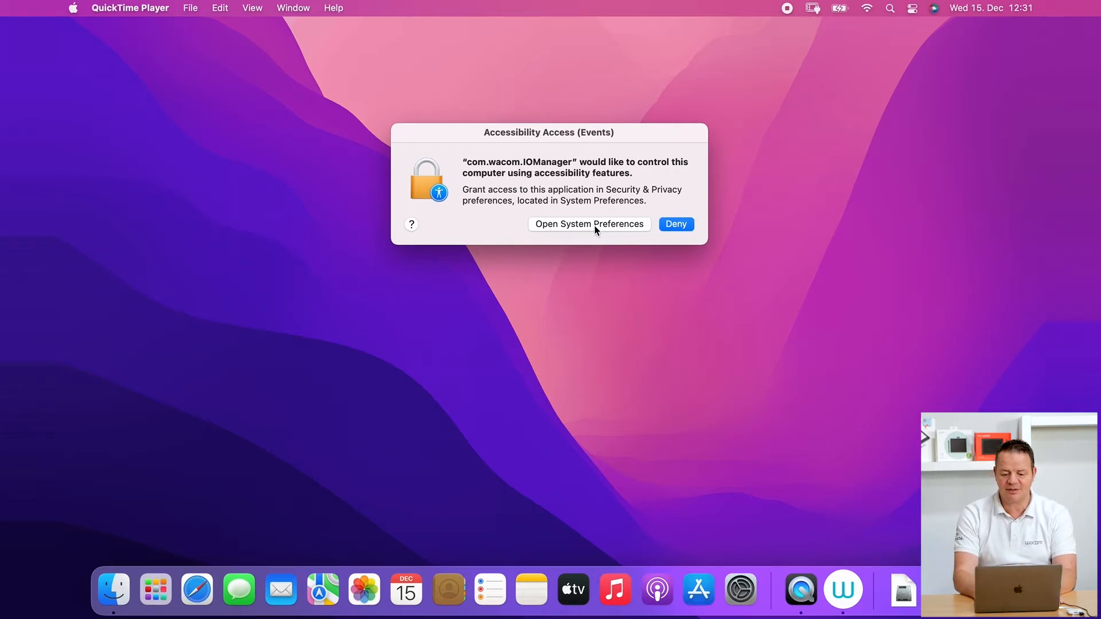
Open the Privacy > Accessibility list and unlock it with the administrator password
{"action": "left_click", "coordinate": [589, 224]}
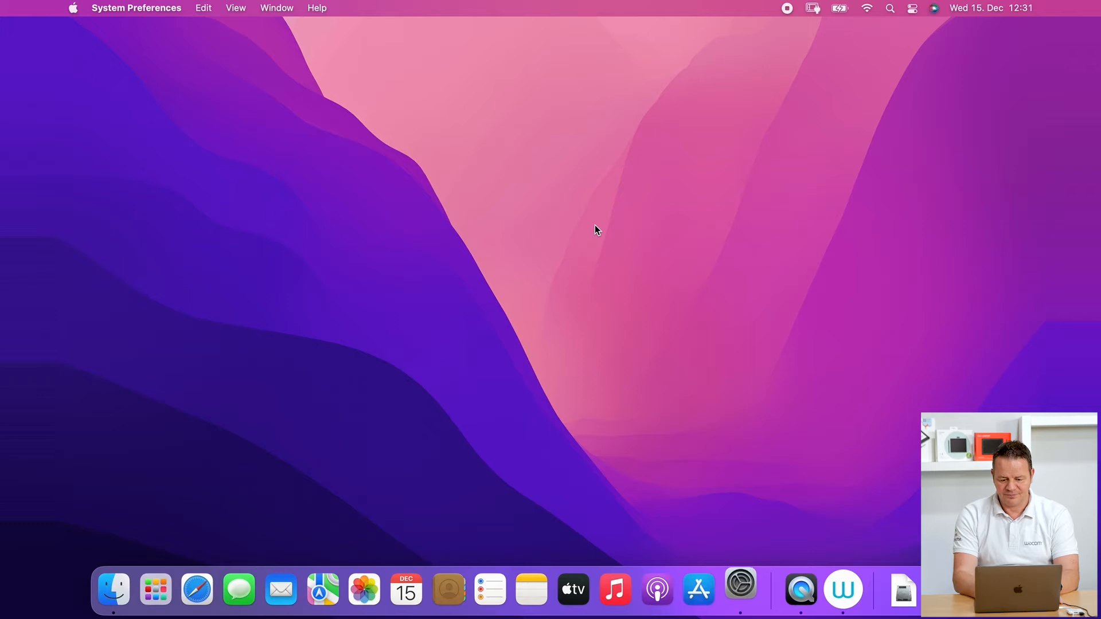
{"action": "left_click", "coordinate": [739, 589]}
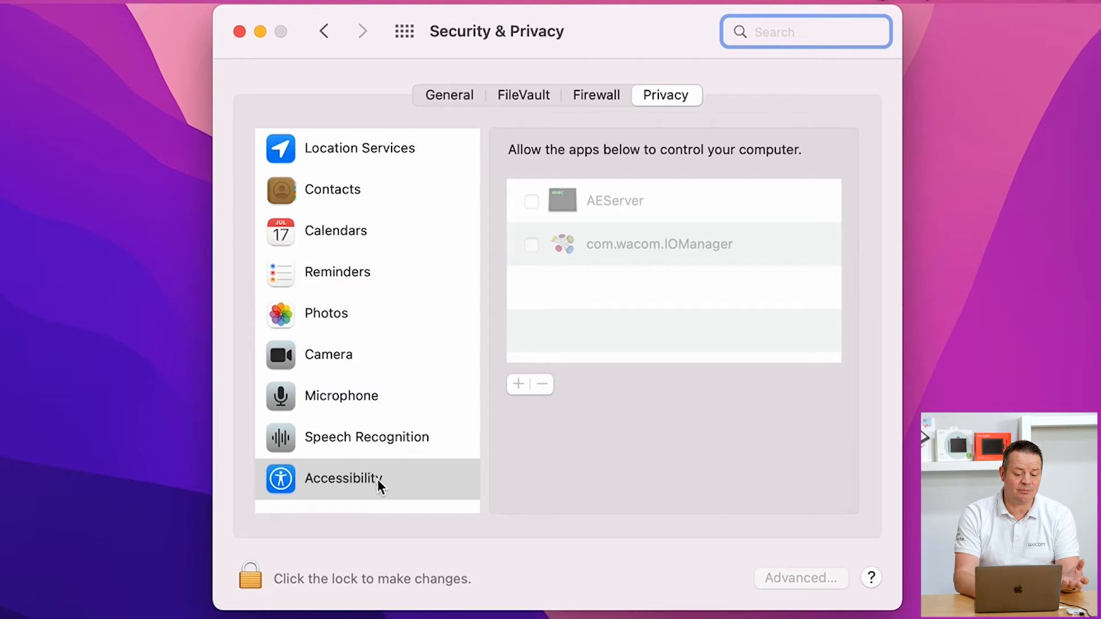
{"action": "mouse_move", "coordinate": [605, 426]}
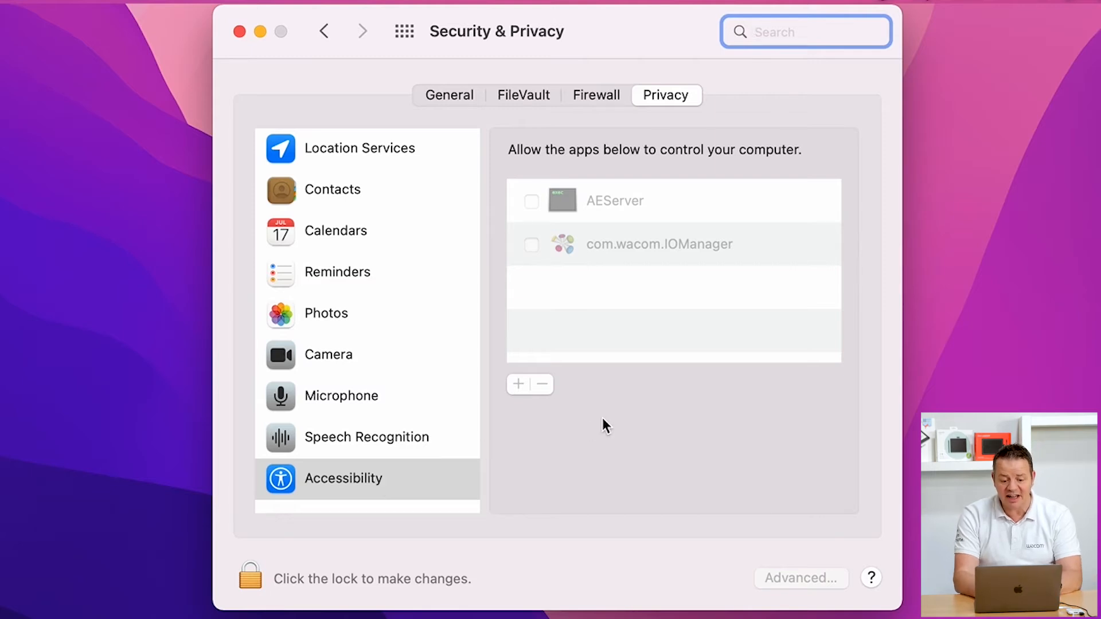
{"action": "mouse_move", "coordinate": [734, 273]}
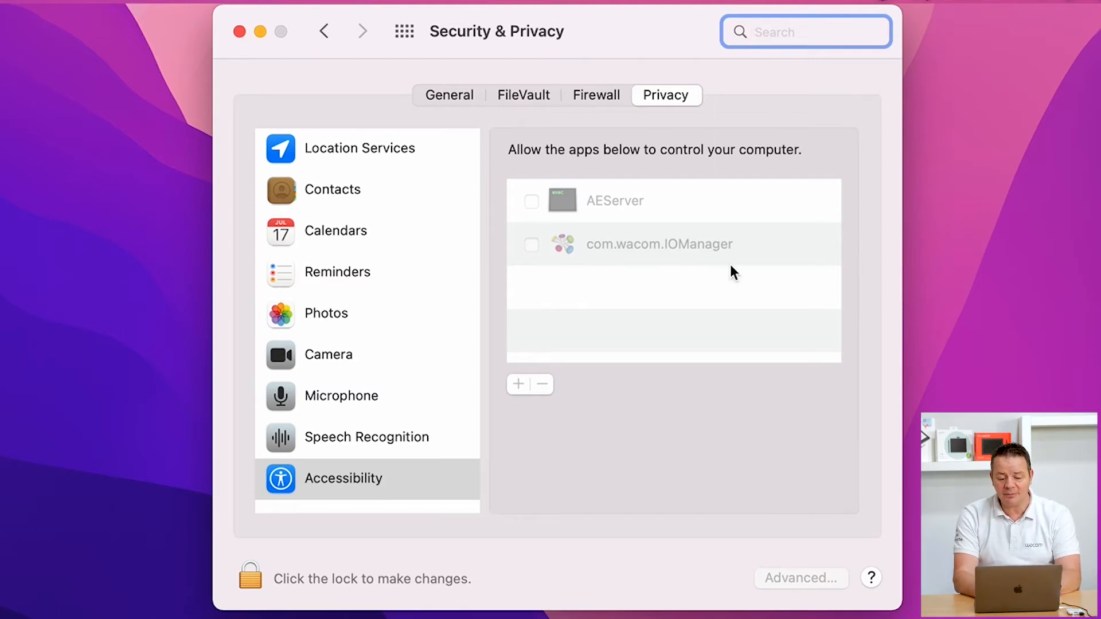
{"action": "mouse_move", "coordinate": [715, 266]}
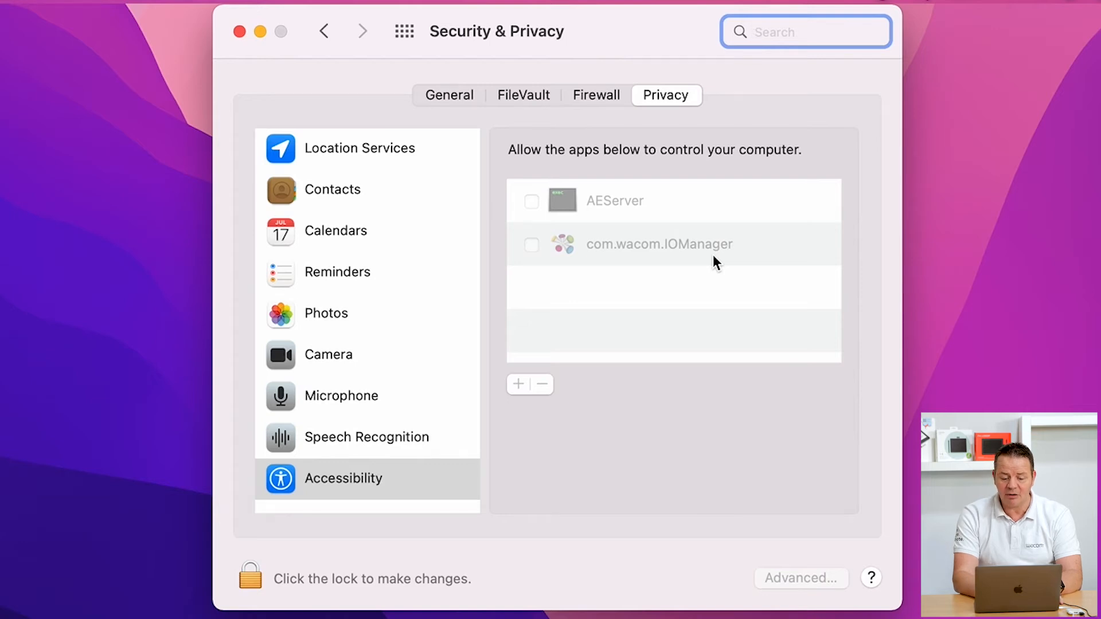
{"action": "mouse_move", "coordinate": [596, 272]}
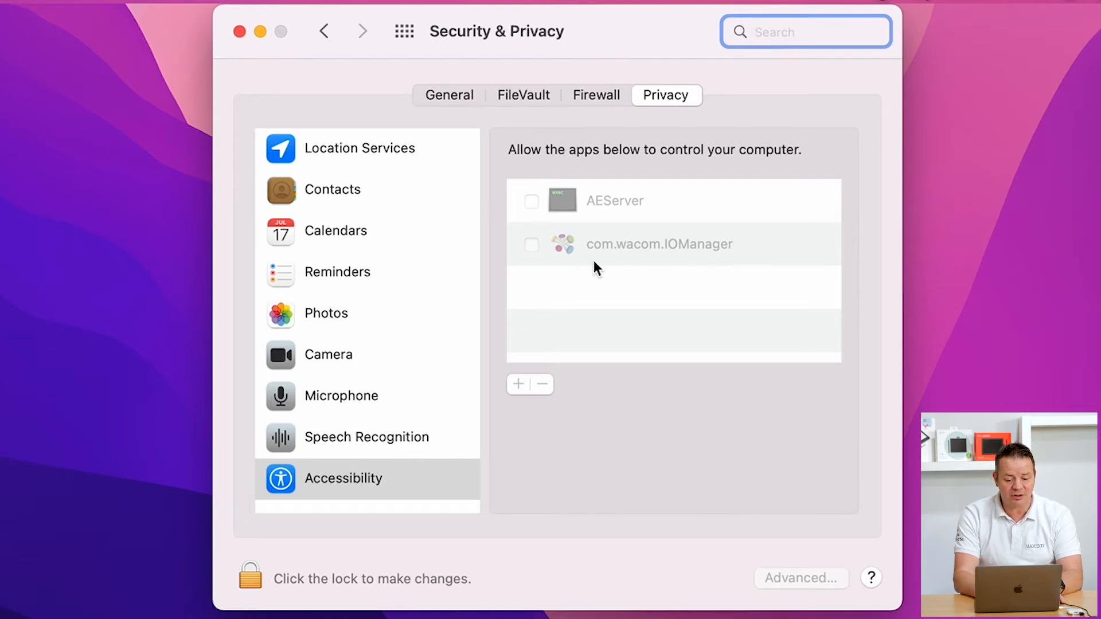
{"action": "mouse_move", "coordinate": [532, 255]}
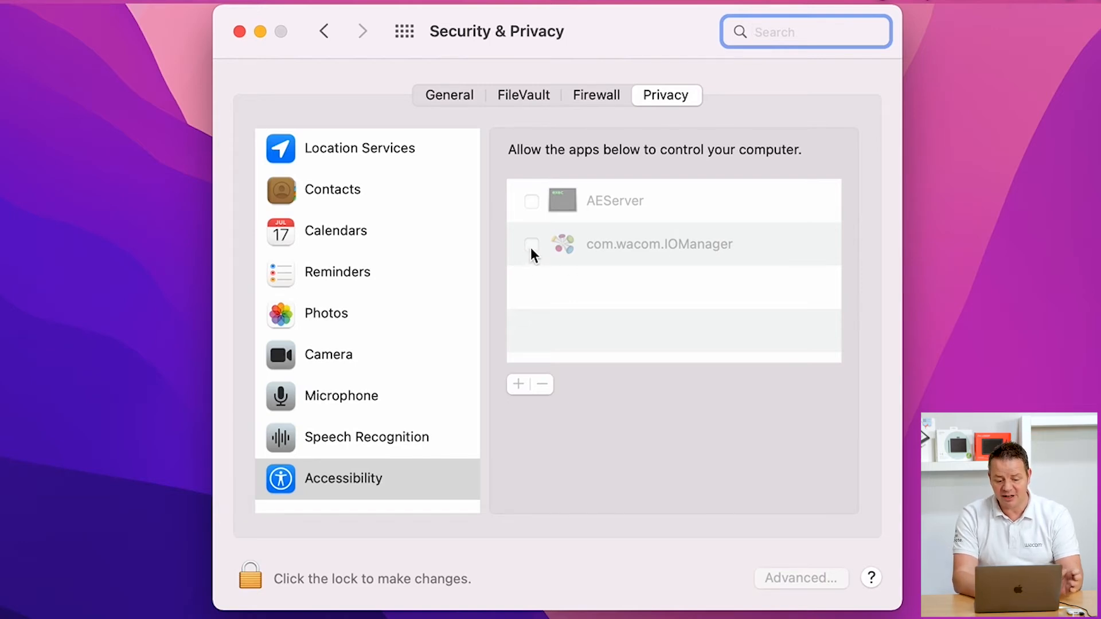
{"action": "mouse_move", "coordinate": [510, 478]}
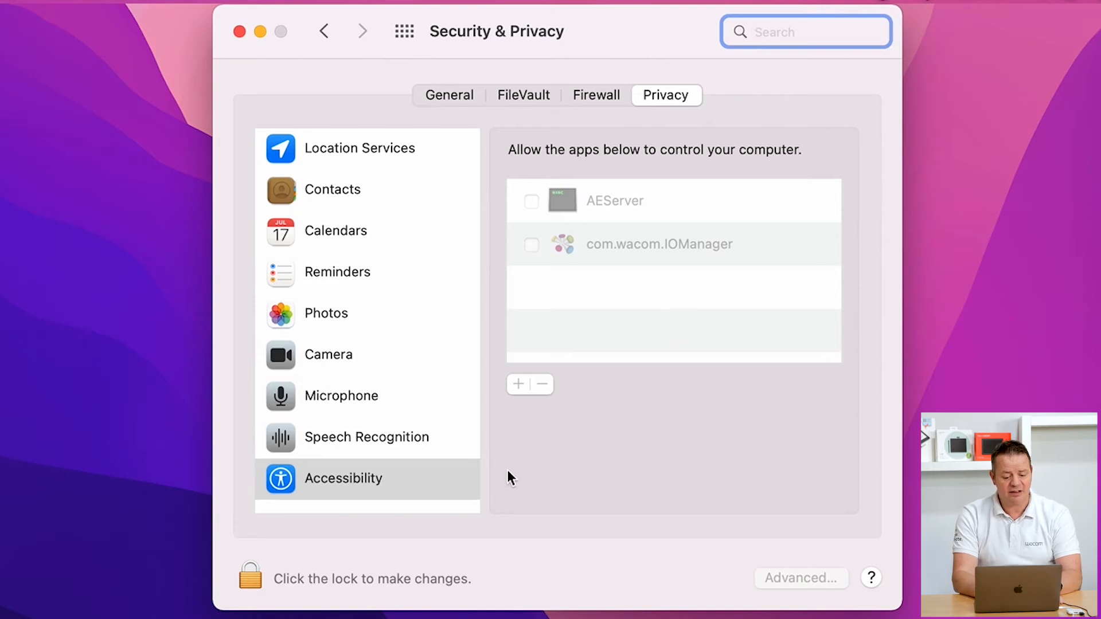
{"action": "left_click", "coordinate": [250, 579]}
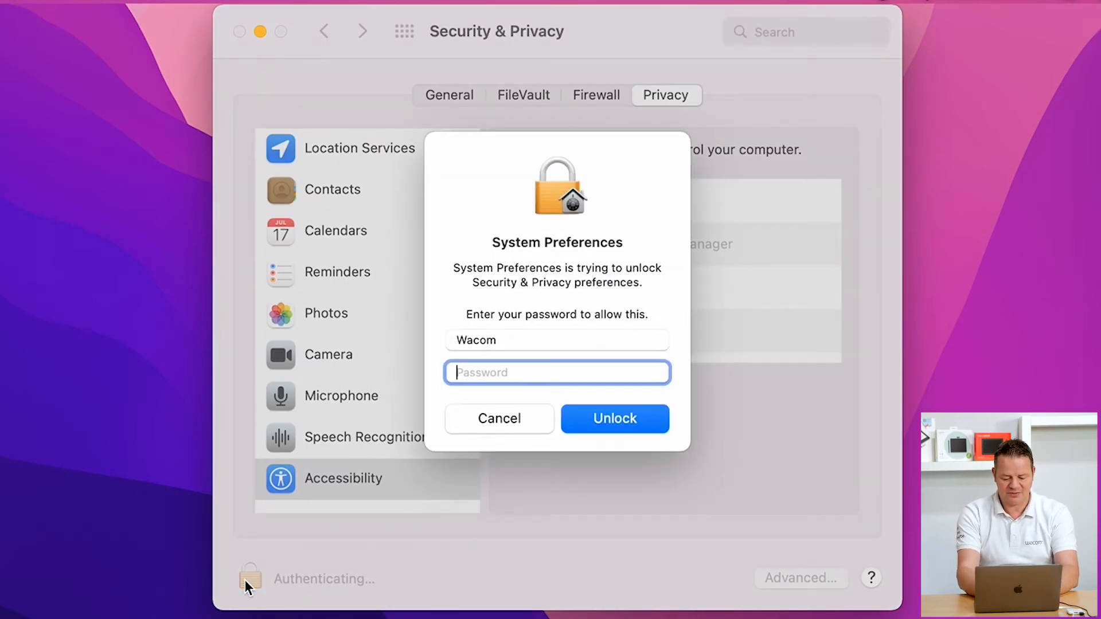
{"action": "type", "text": "password"}
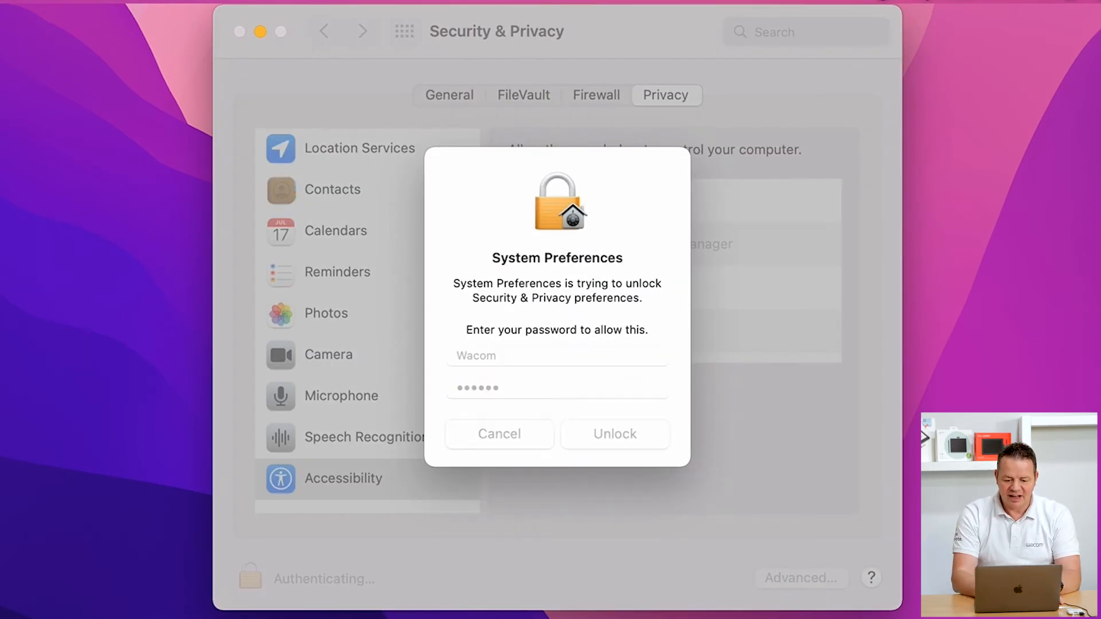
{"action": "left_click", "coordinate": [613, 434]}
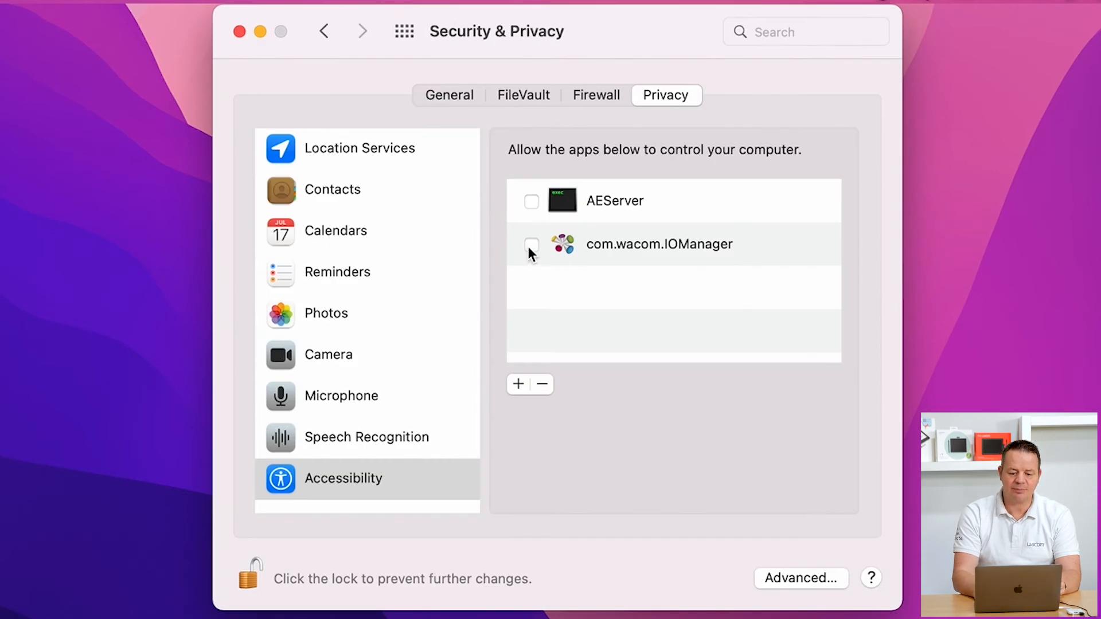
Enable com.wacom.IOManager in Accessibility, relock the settings, and close Security & Privacy
{"action": "left_click", "coordinate": [532, 245]}
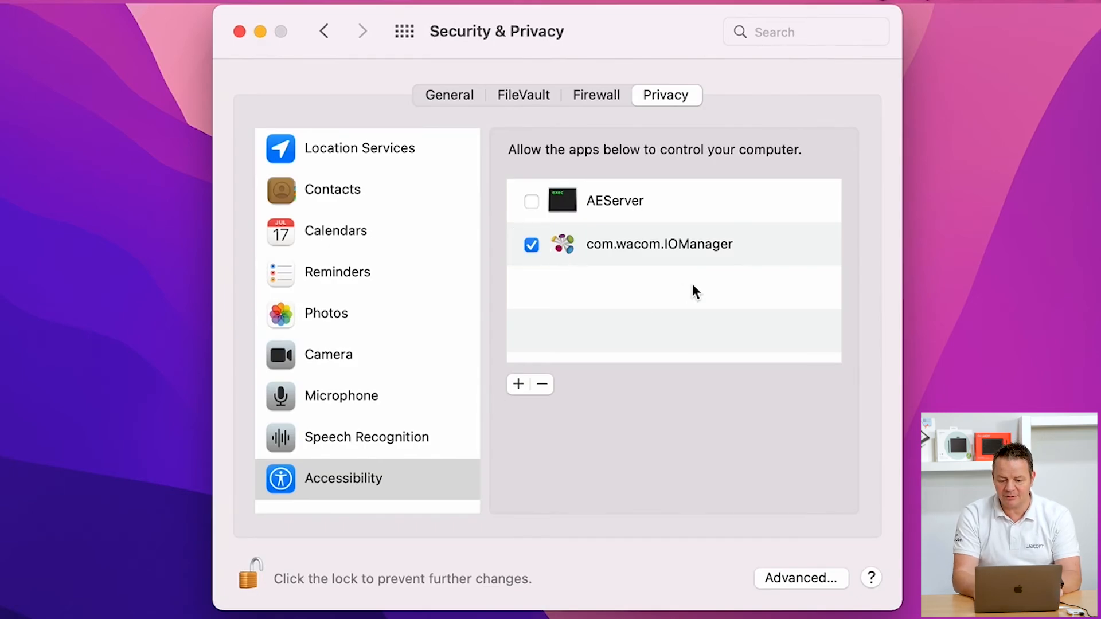
{"action": "mouse_move", "coordinate": [443, 428]}
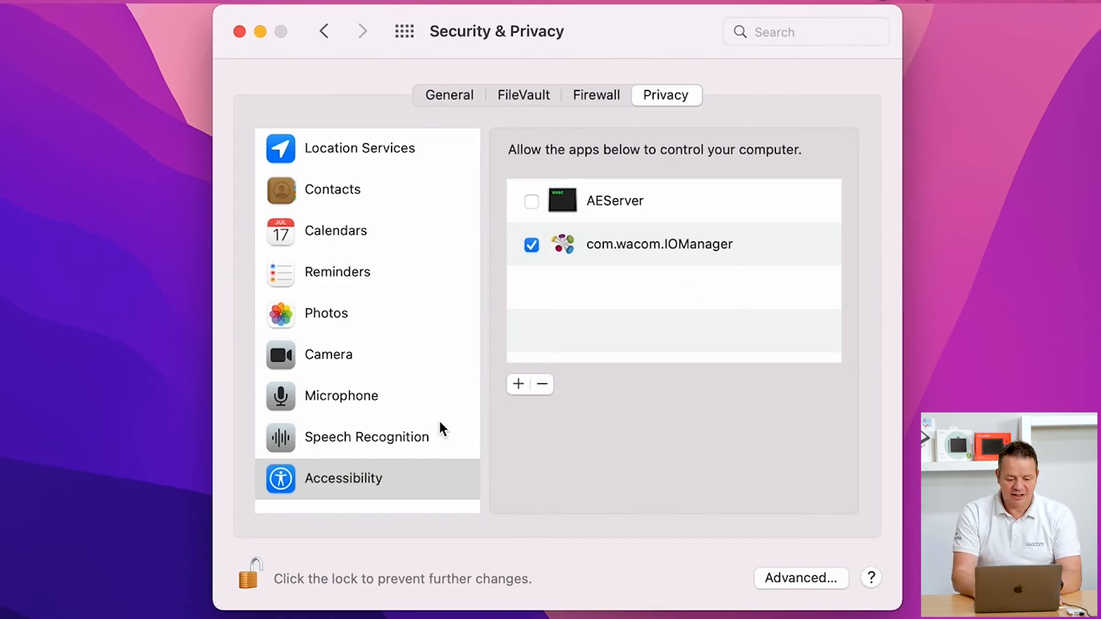
{"action": "left_click", "coordinate": [247, 573]}
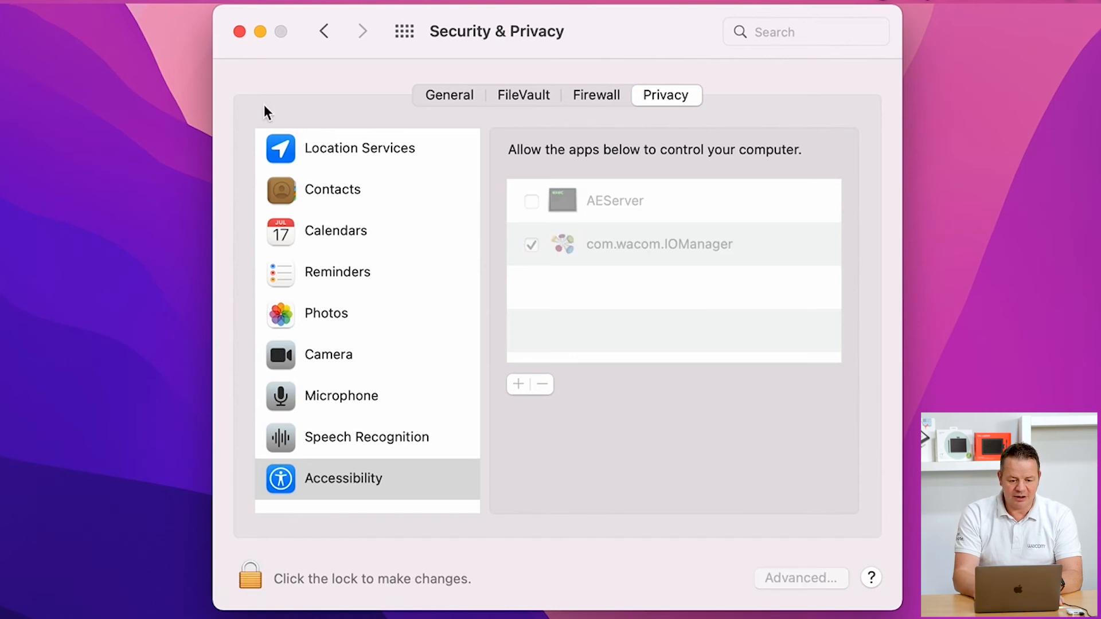
{"action": "left_click", "coordinate": [239, 31]}
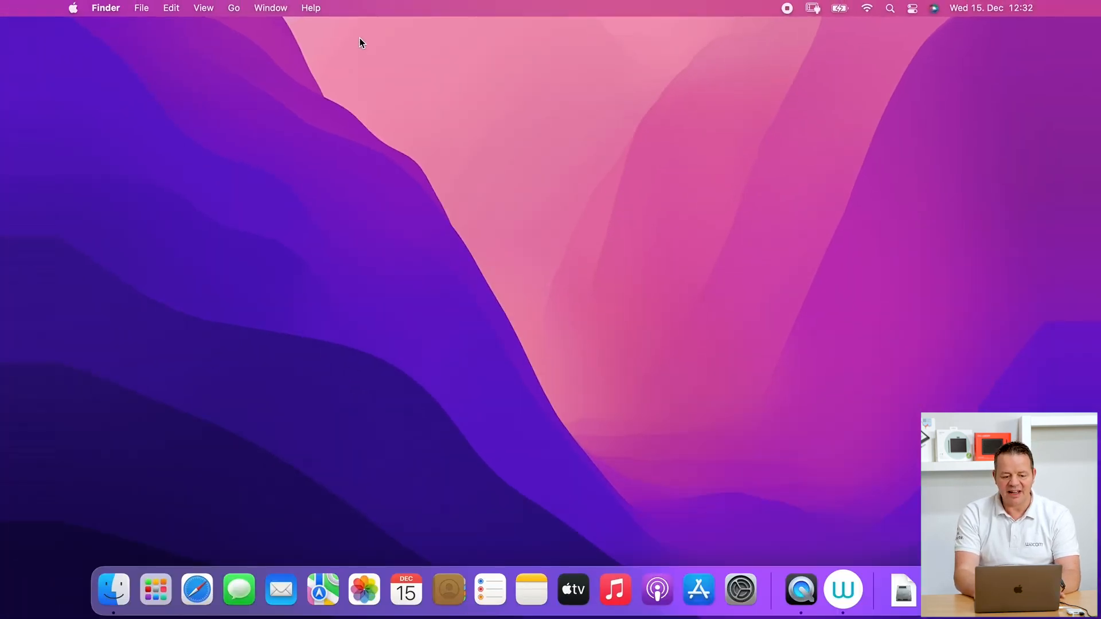